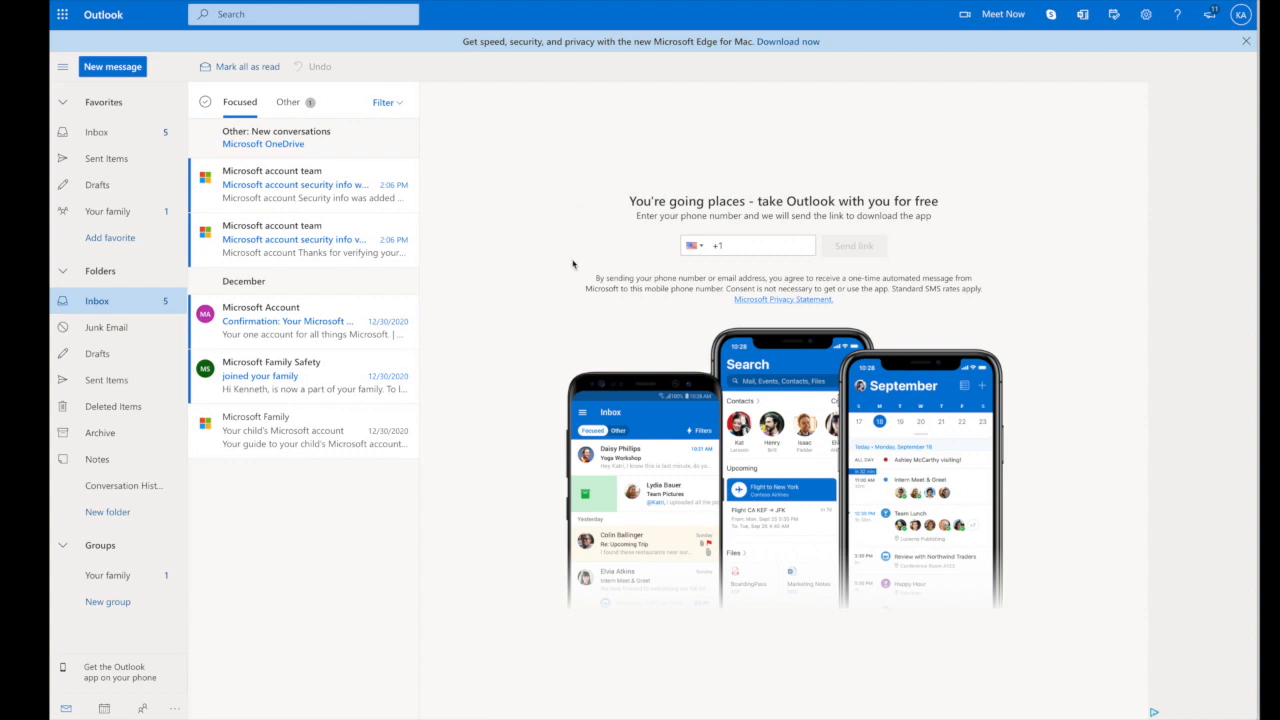
mouse_move(506, 252)
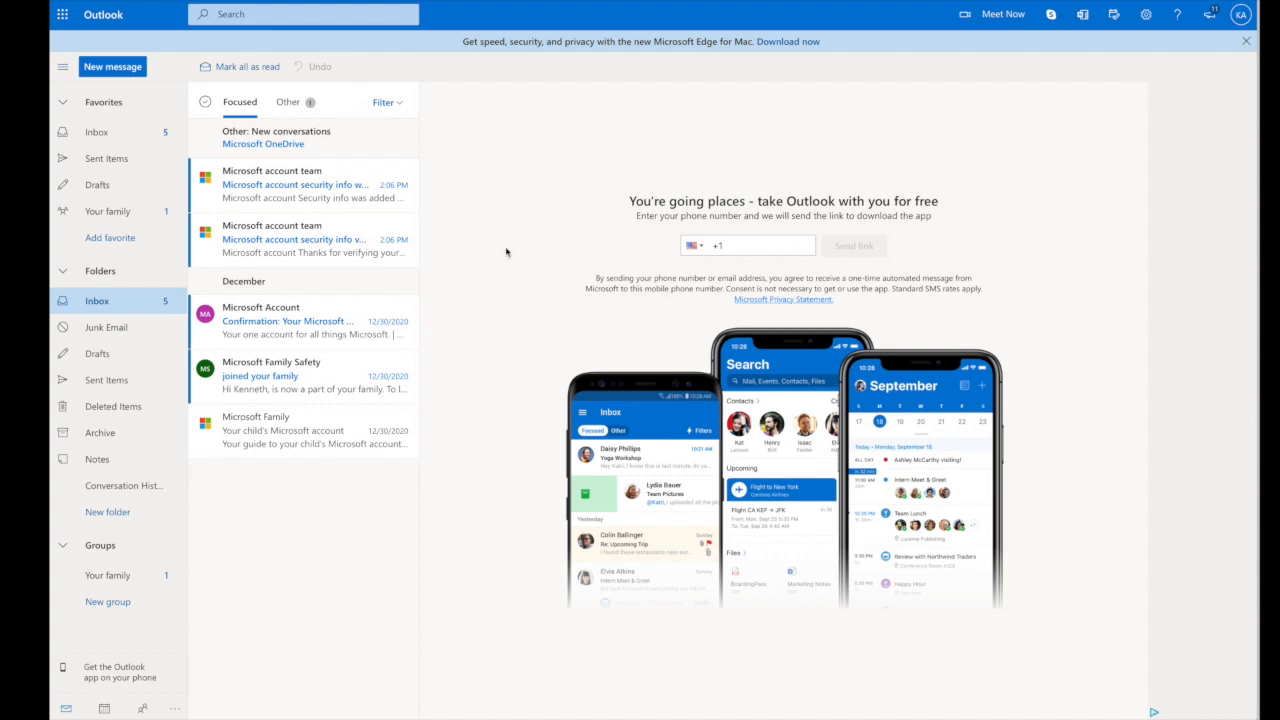
mouse_move(546, 170)
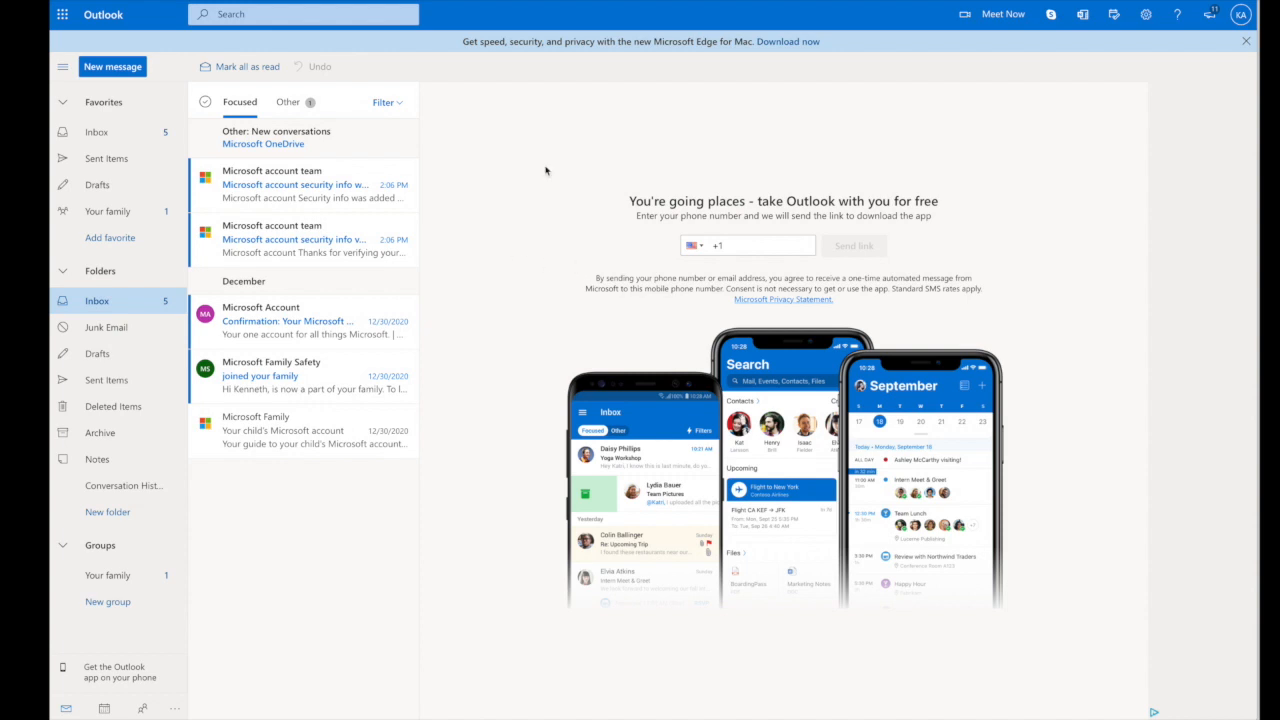
mouse_move(600, 62)
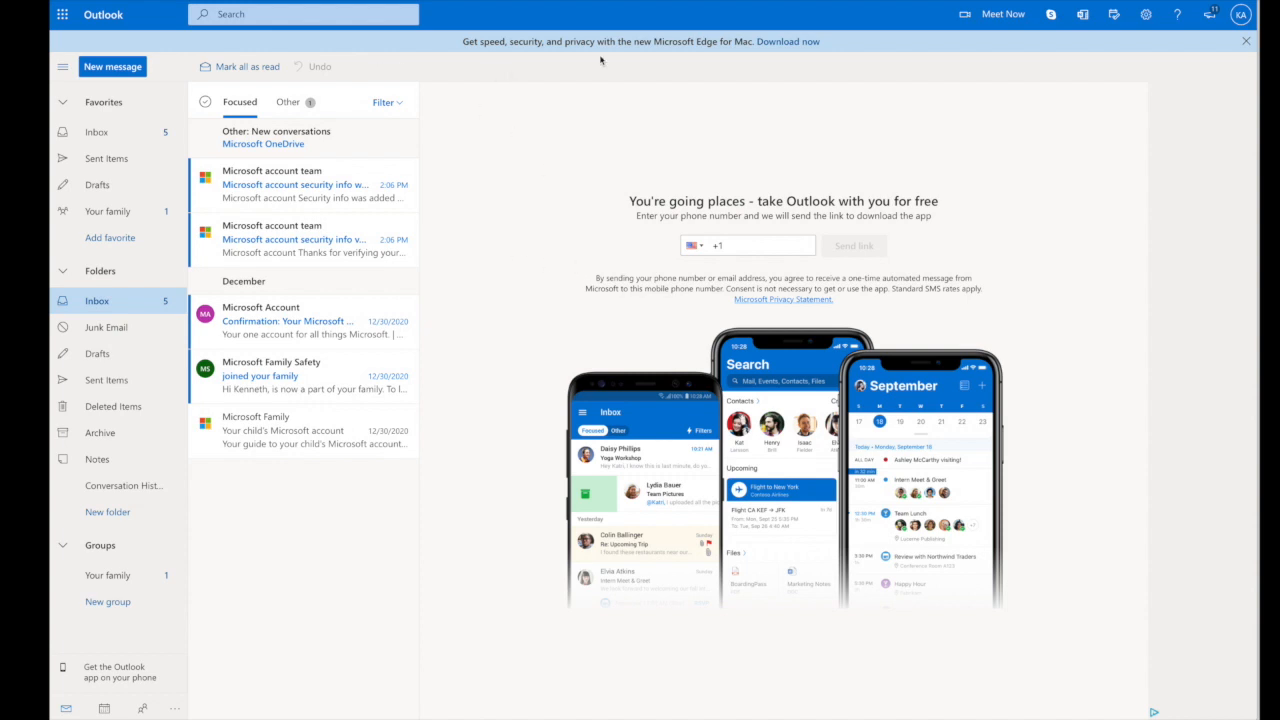
mouse_move(436, 126)
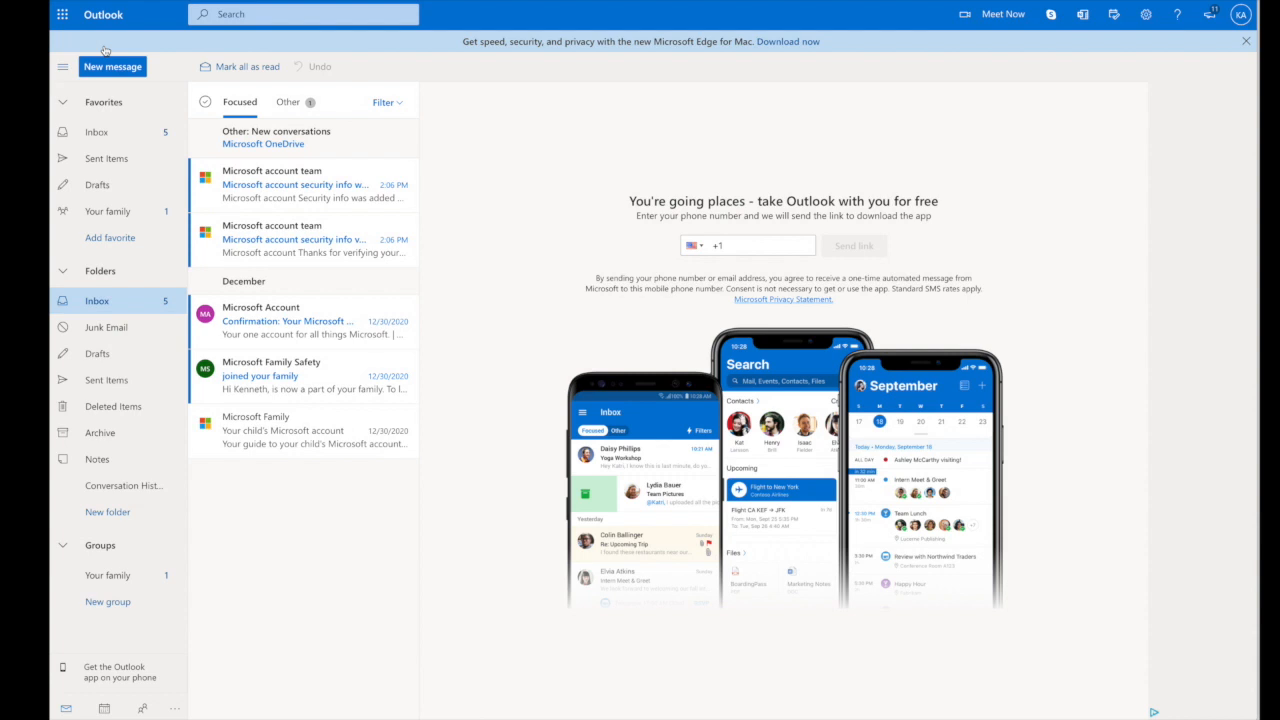
Step: Reach the Family Safety app from Outlook's Microsoft 365 app launcher
click(60, 24)
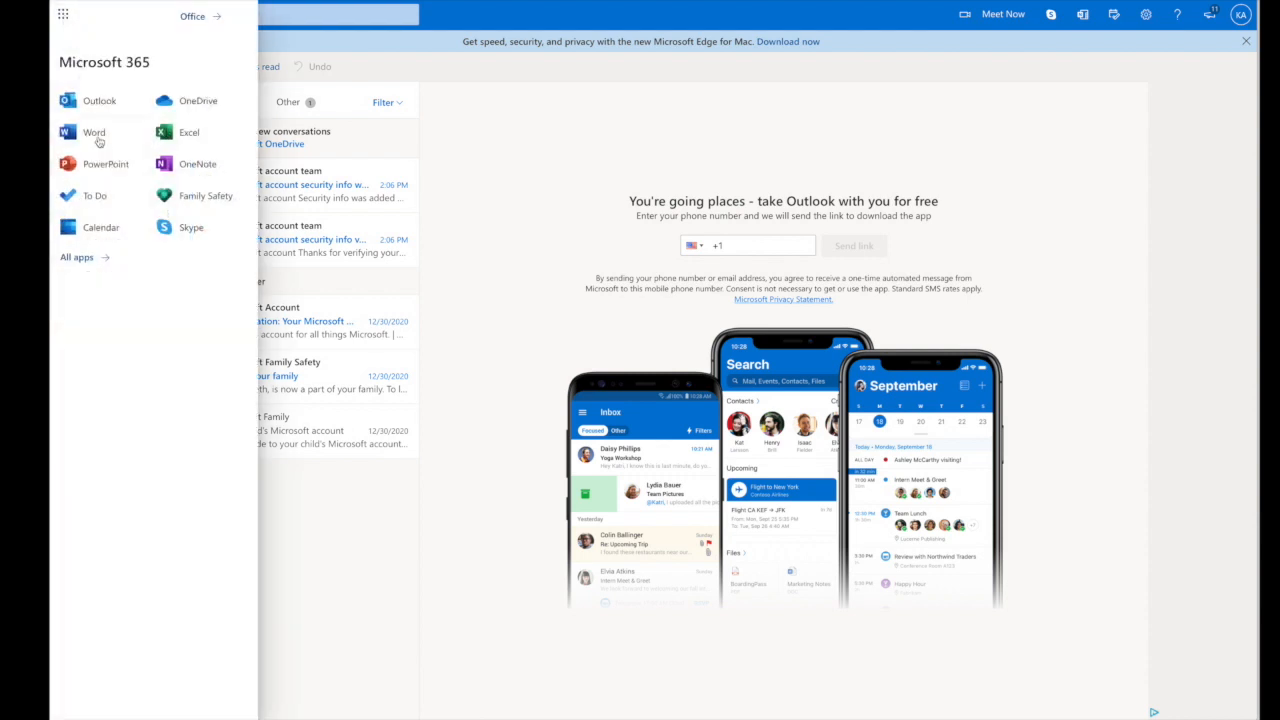
click(66, 20)
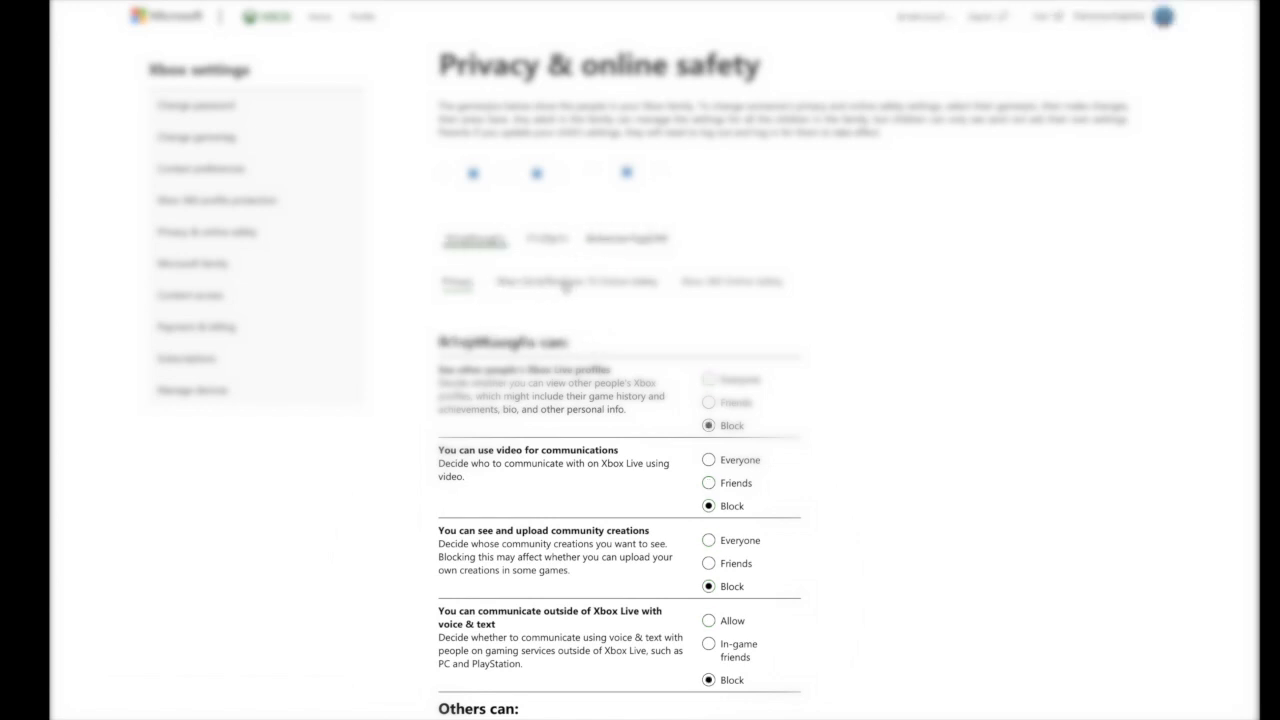
Step: Show the first child's Xbox One/Windows 10 Online Safety options
click(576, 280)
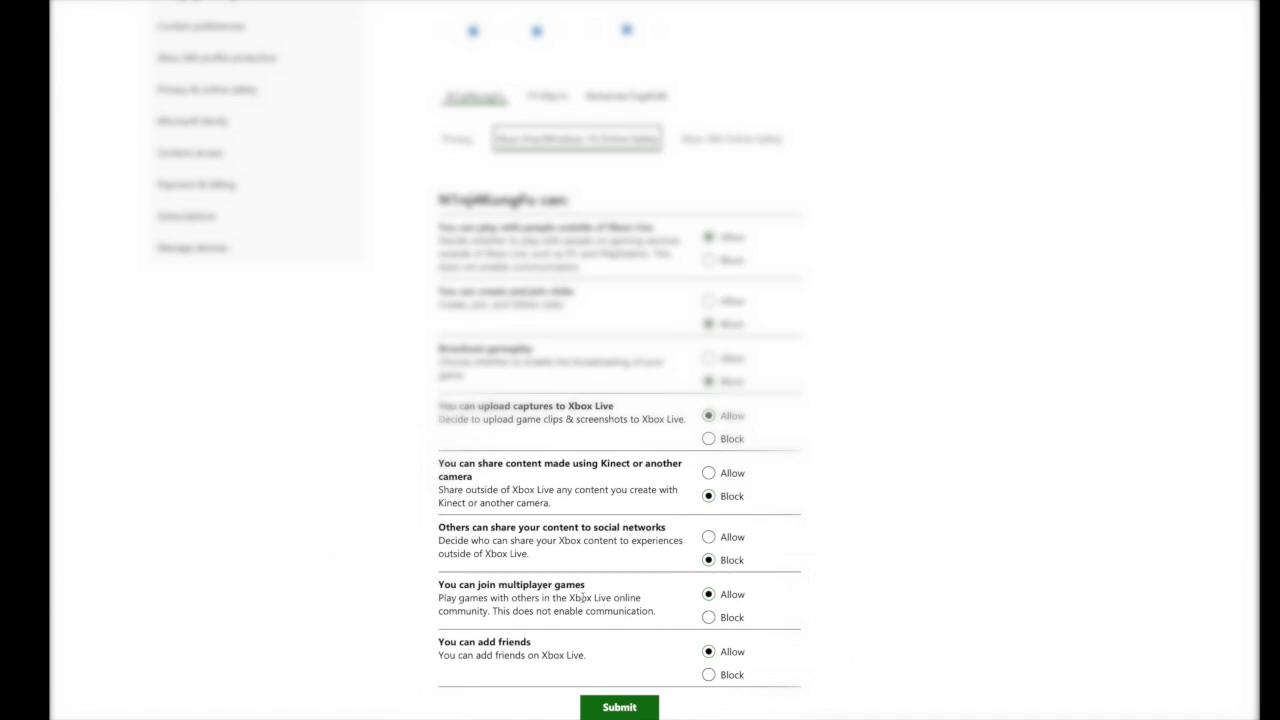
mouse_move(574, 656)
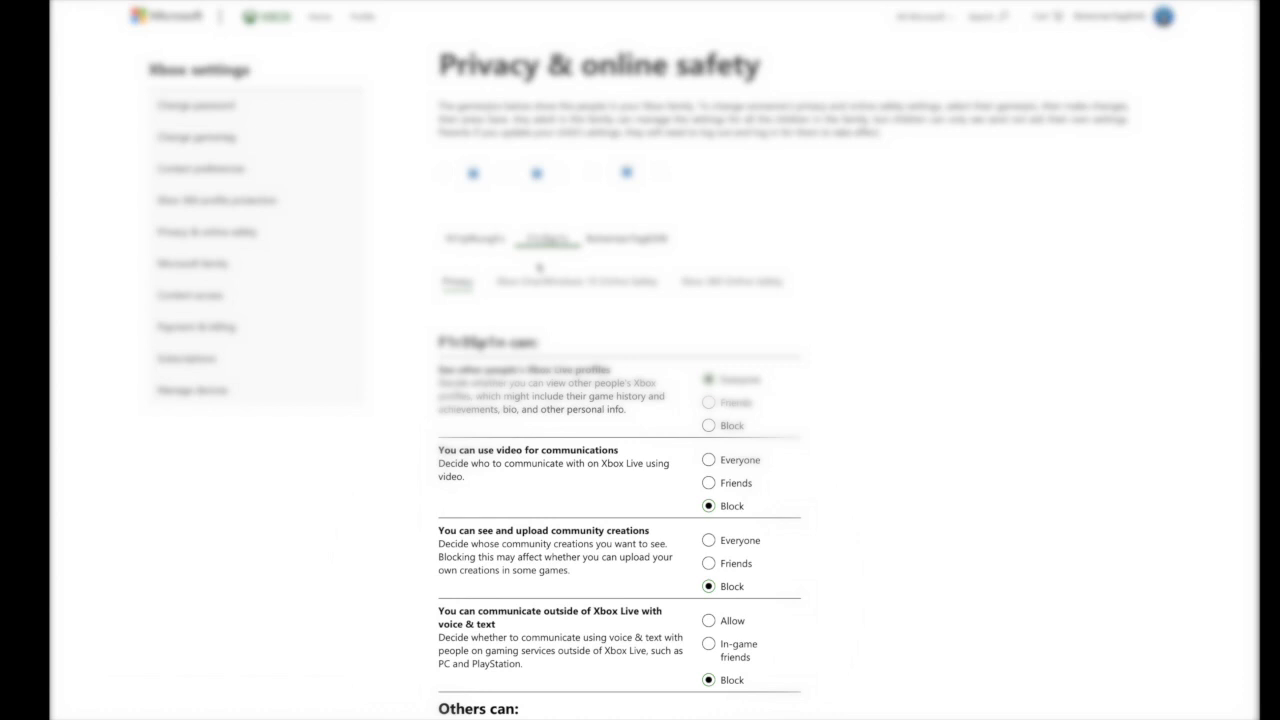
Step: Show the second child's Online Safety options and review outside play, multiplayer and add-friends settings
click(576, 280)
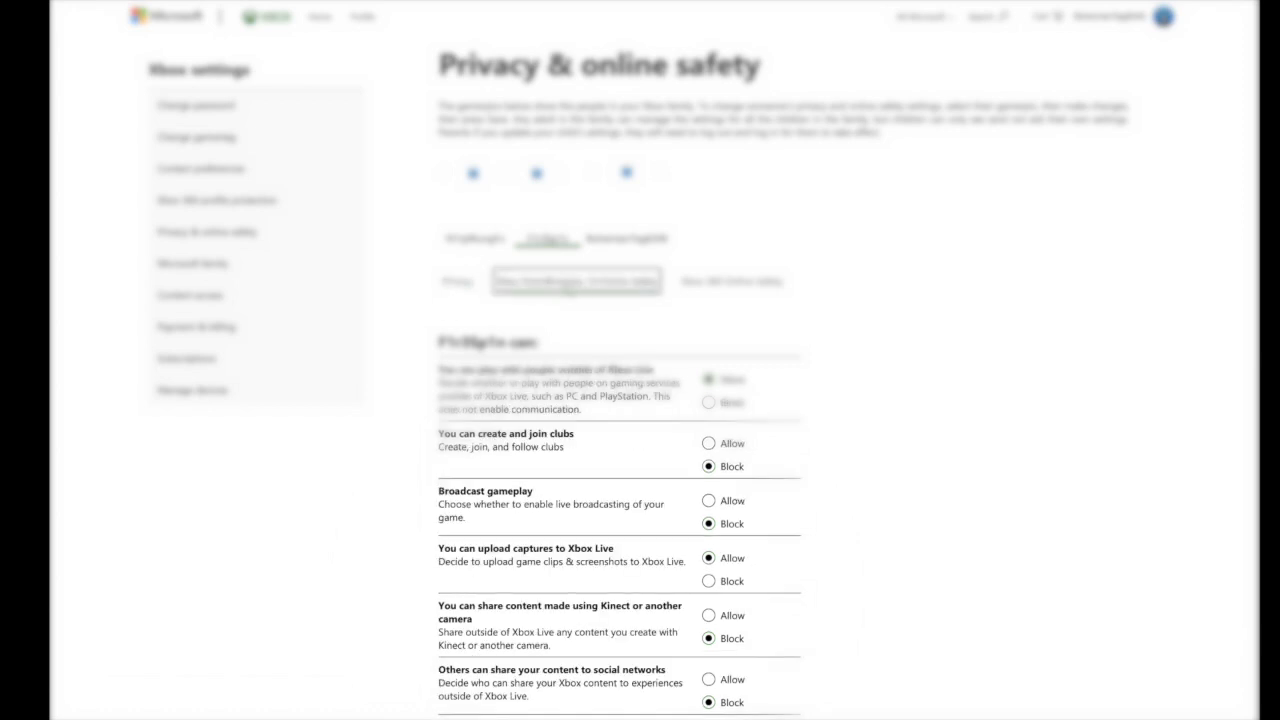
scroll(down, 3)
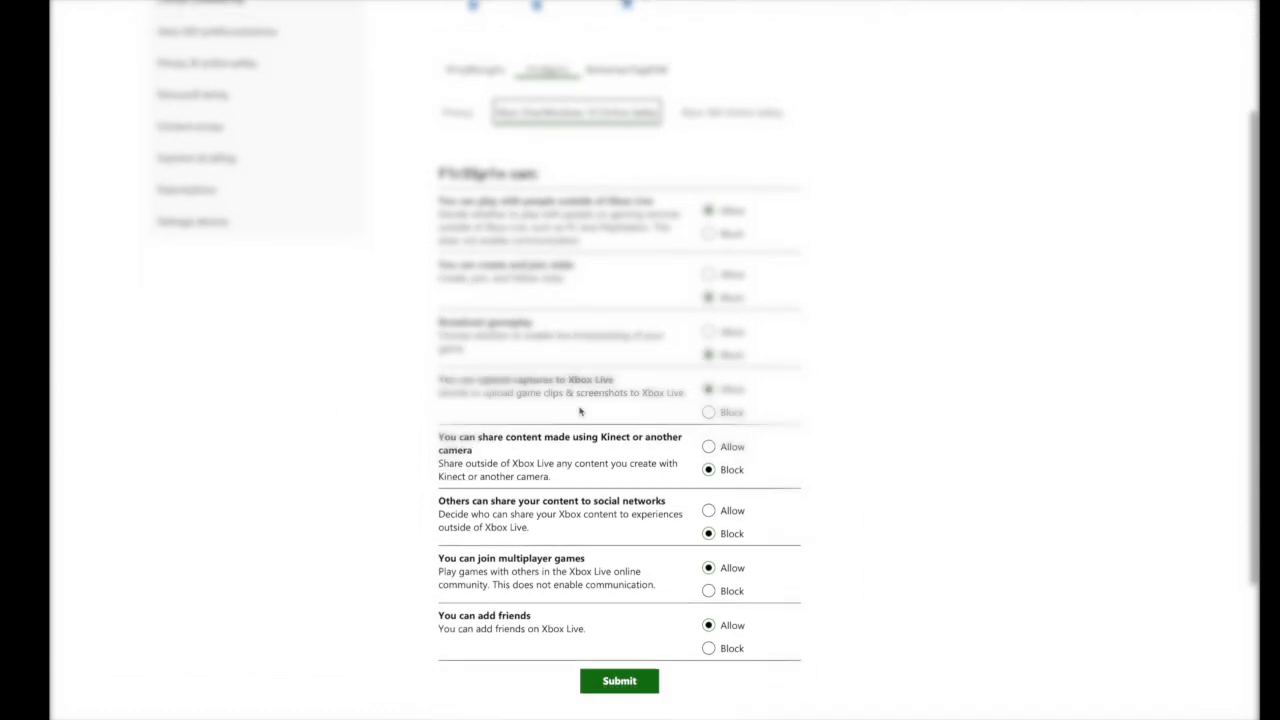
scroll(down, 3)
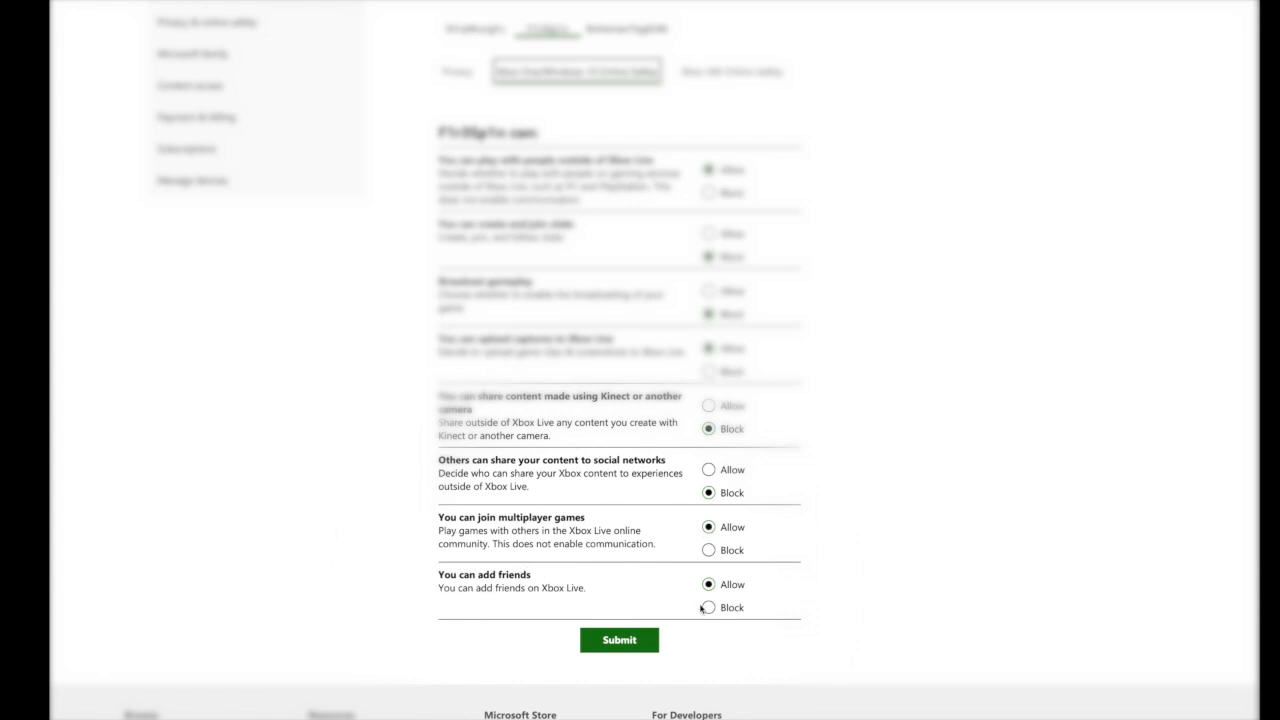
scroll(up, 3)
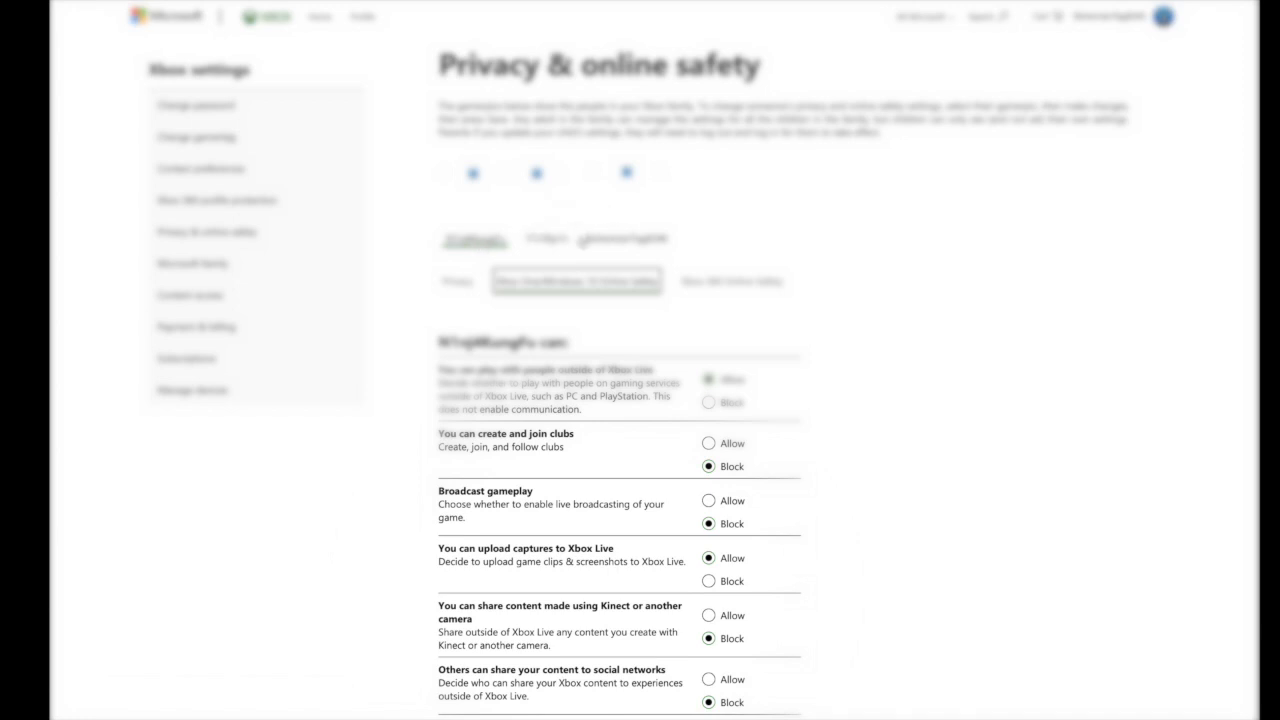
mouse_move(968, 224)
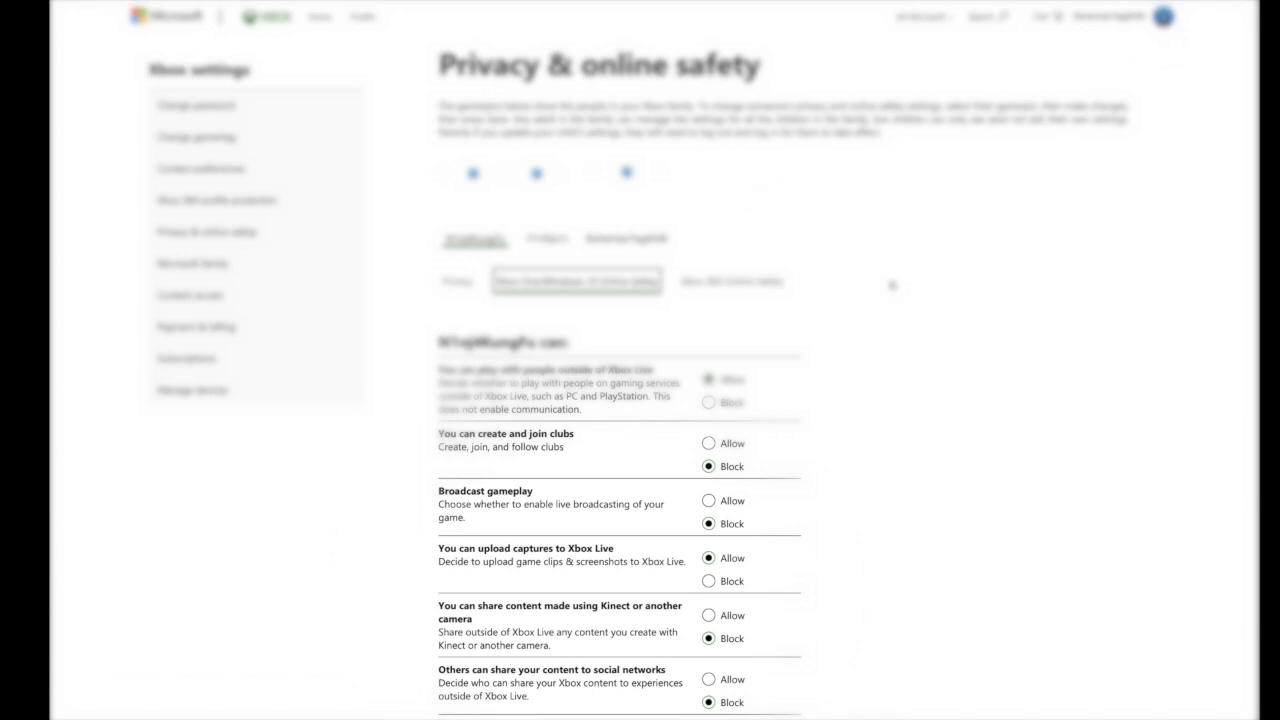
mouse_move(866, 316)
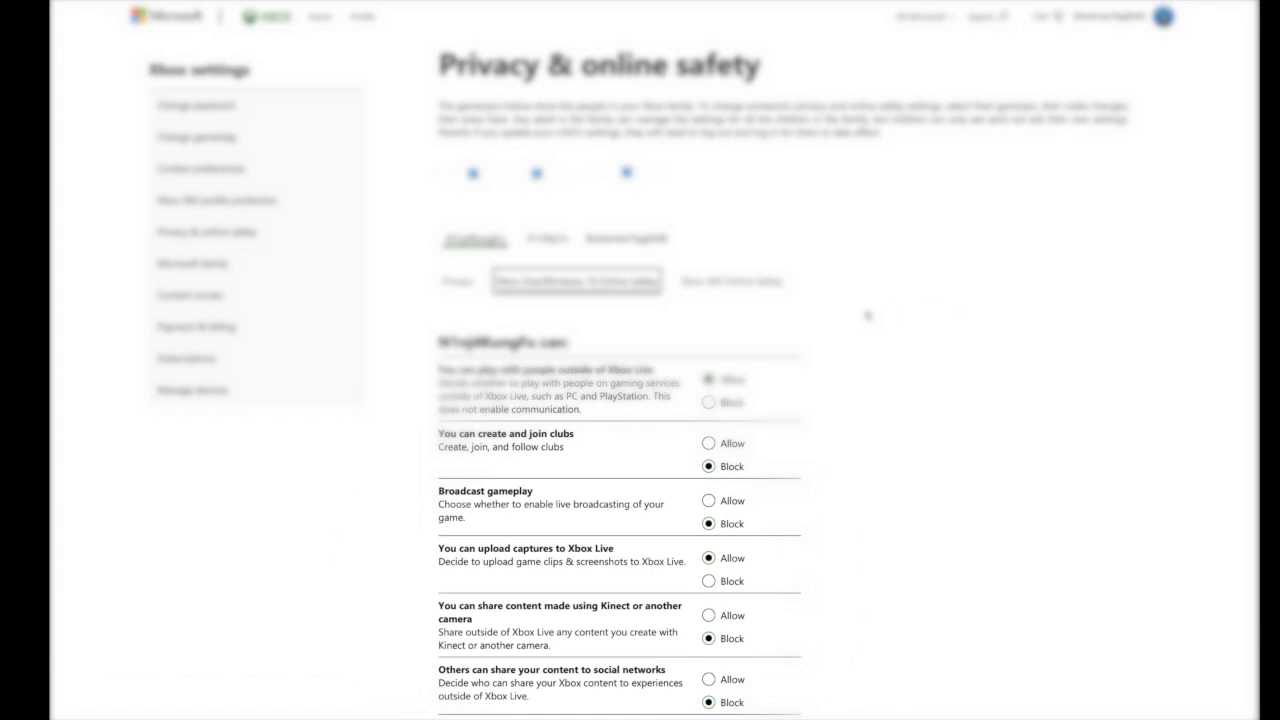
mouse_move(936, 348)
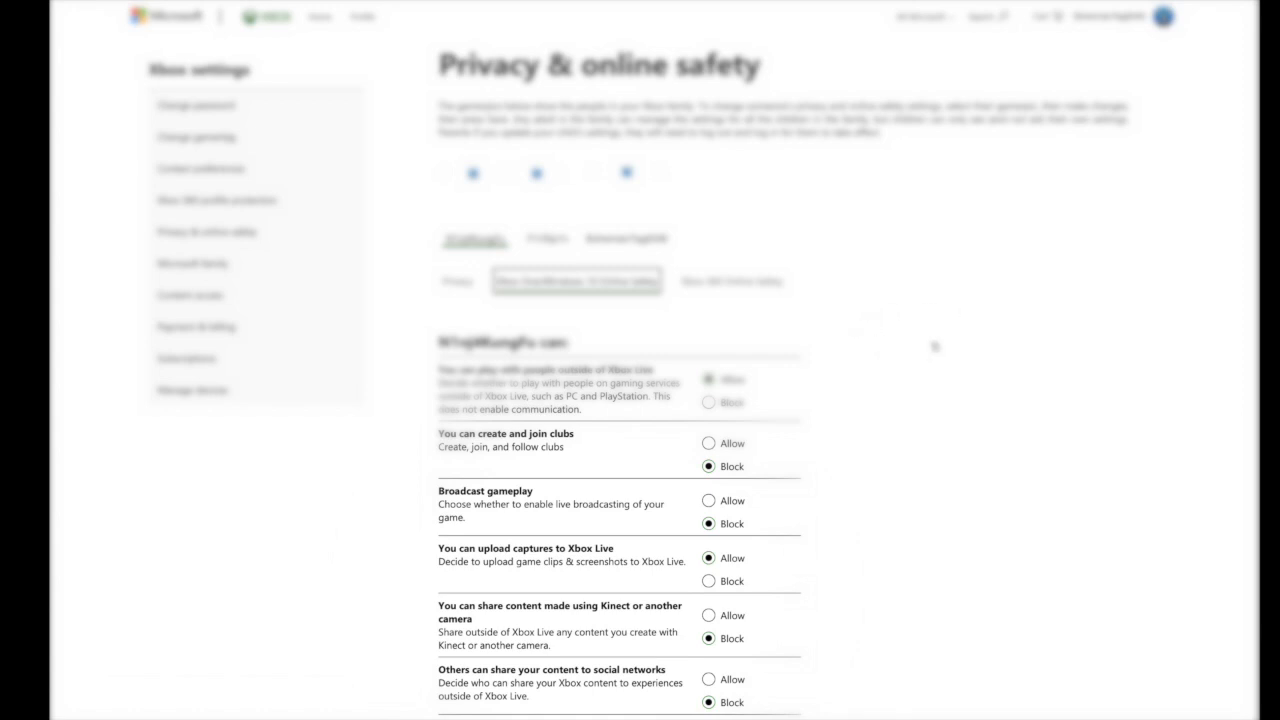